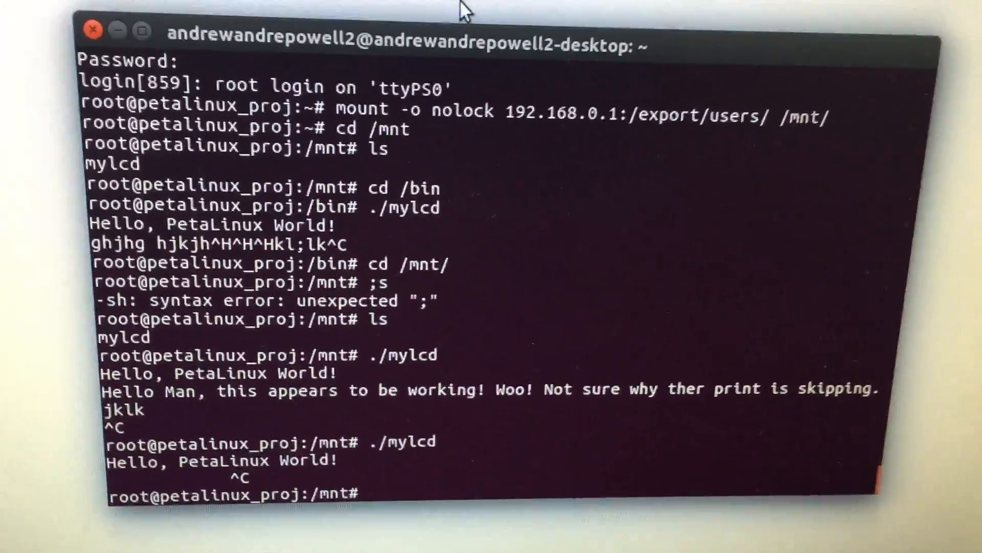
{"action": "type", "text": "./mylcd"}
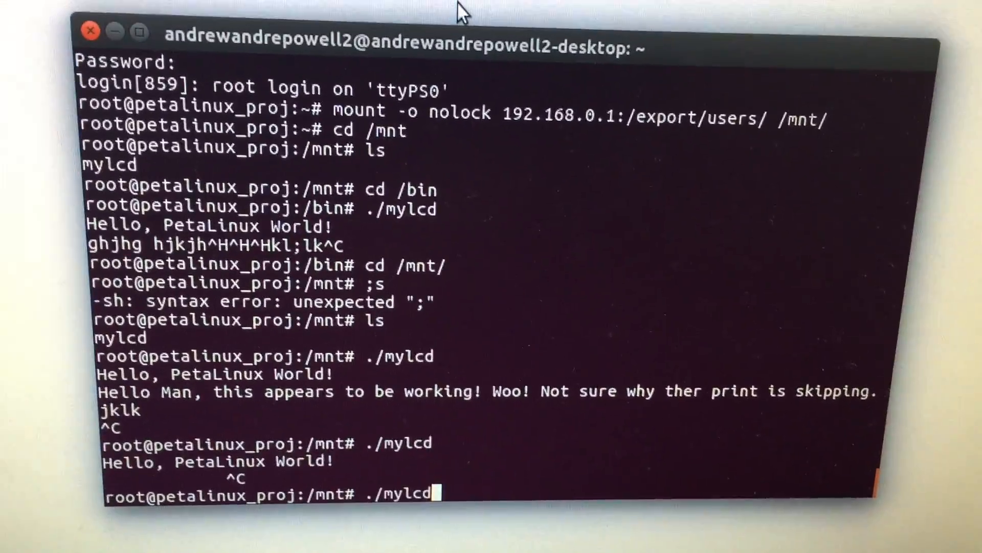